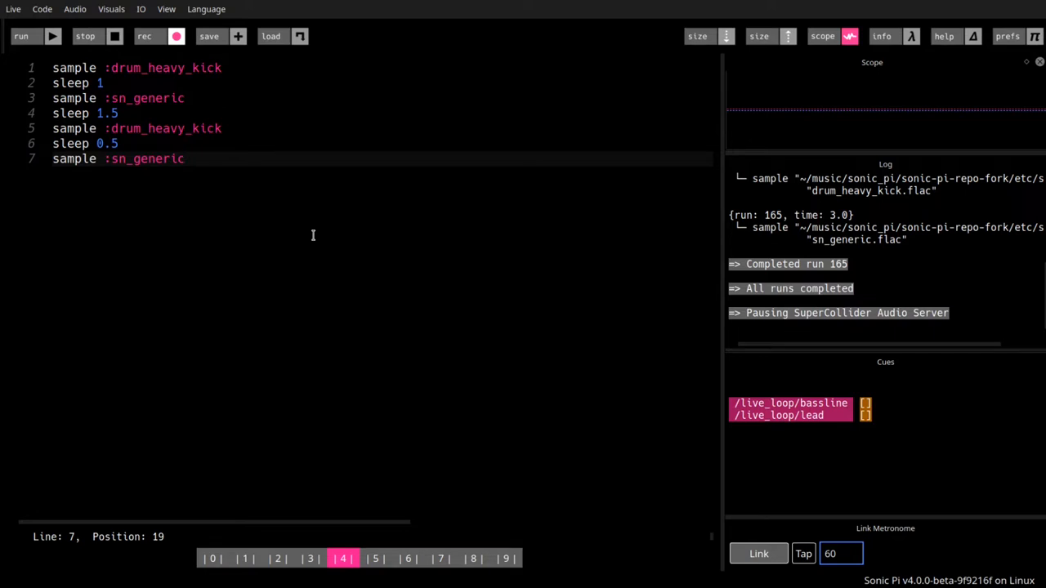
pyautogui.moveTo(168, 144)
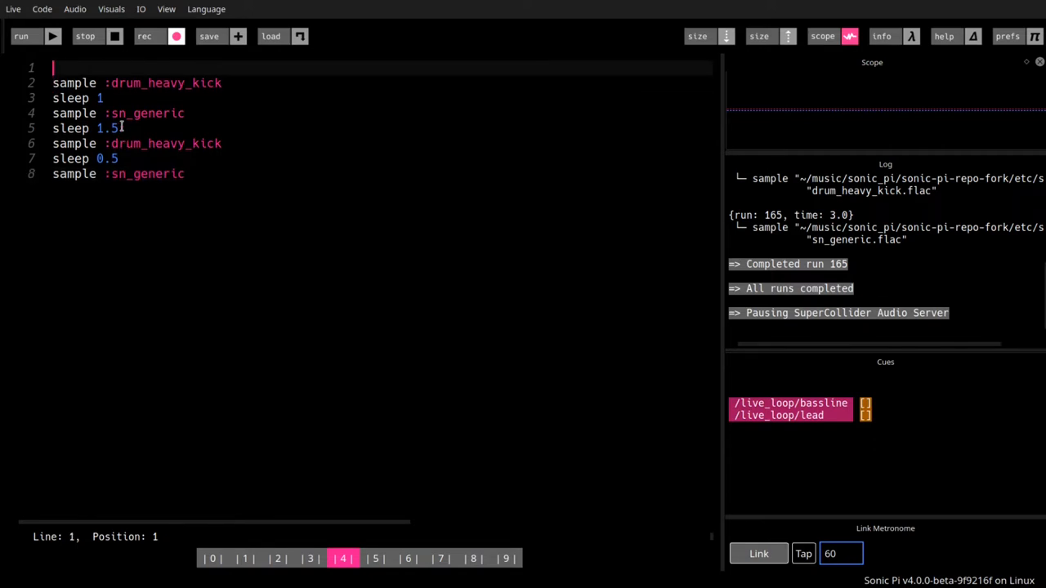
# - Rerun the pattern and insert an empty line above the first kick sample
pyautogui.press('Delete')
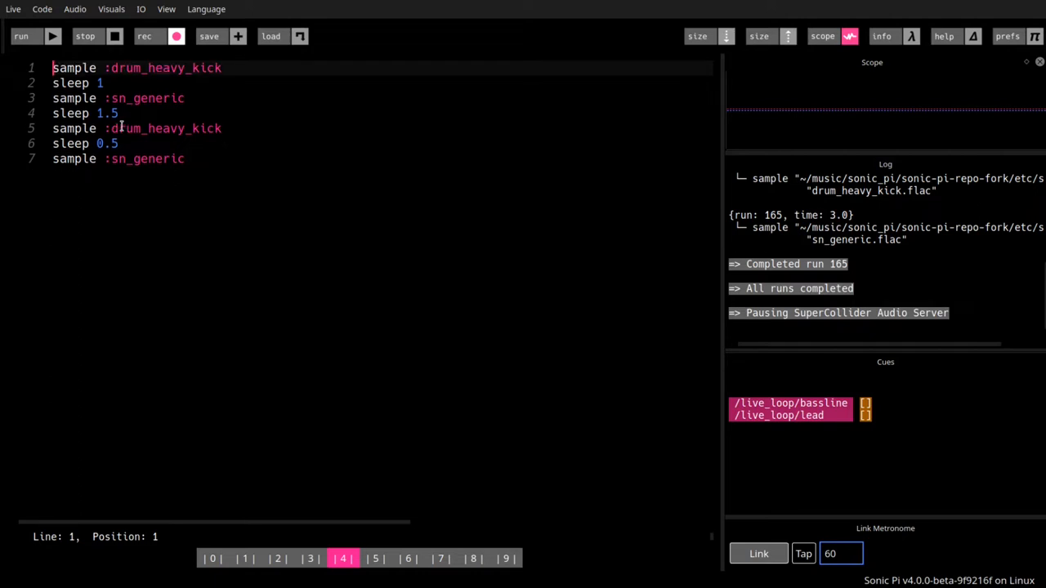
pyautogui.click(21, 36)
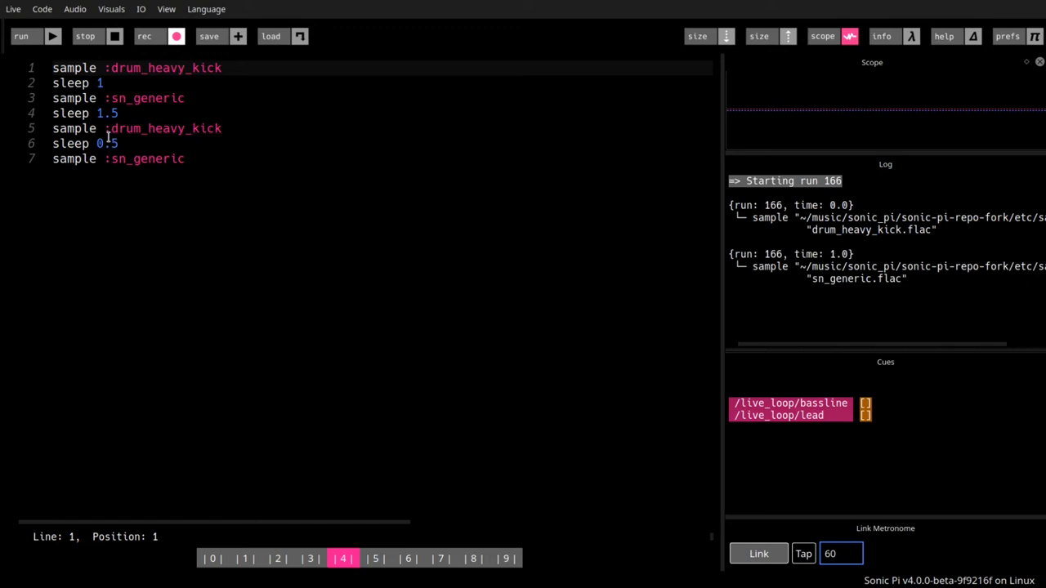
pyautogui.press('Return')
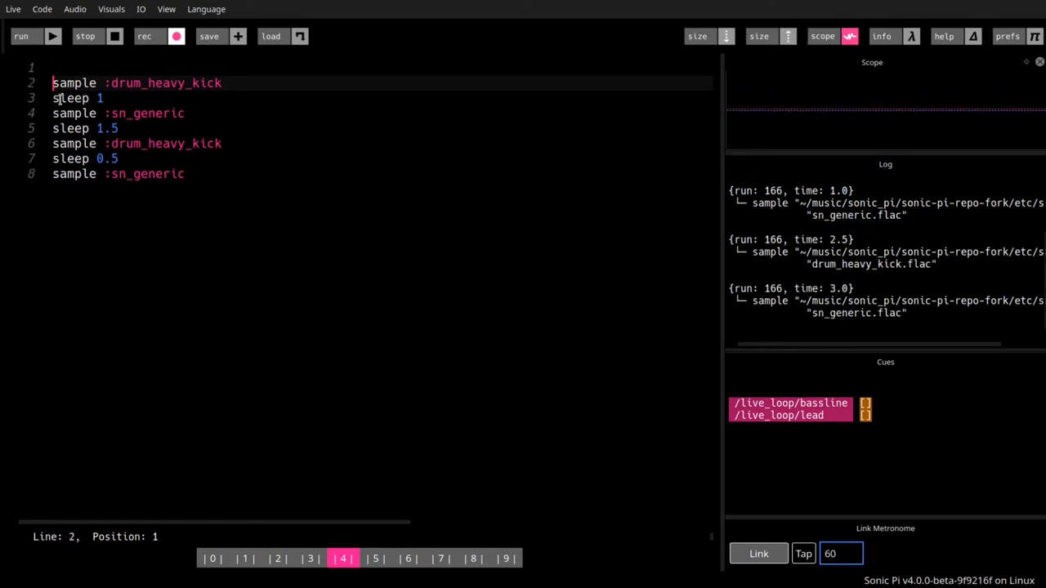
pyautogui.click(85, 36)
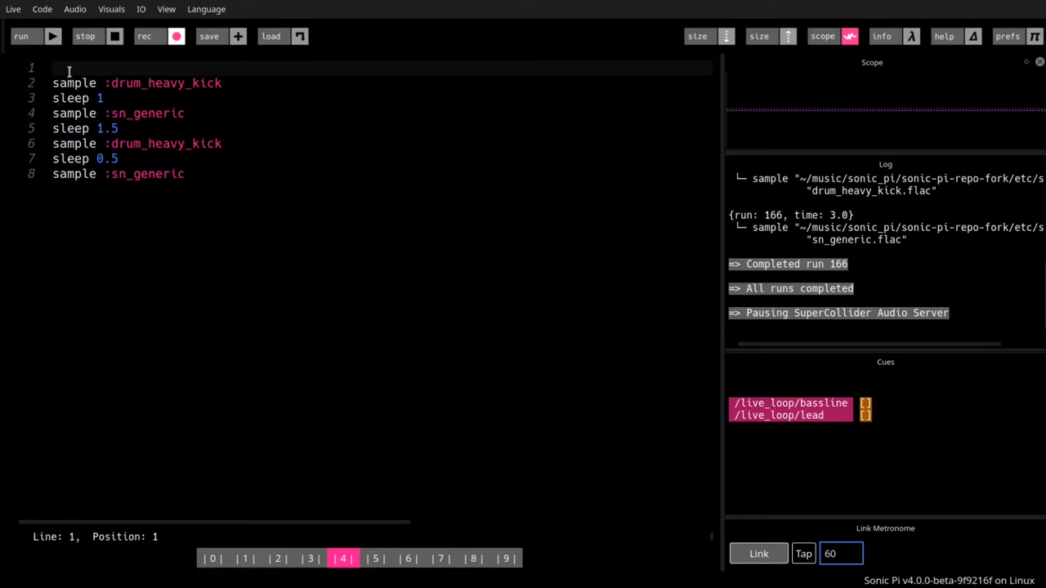
# - Write use_bpm 120 on line 1 and run the pattern
pyautogui.write('us')
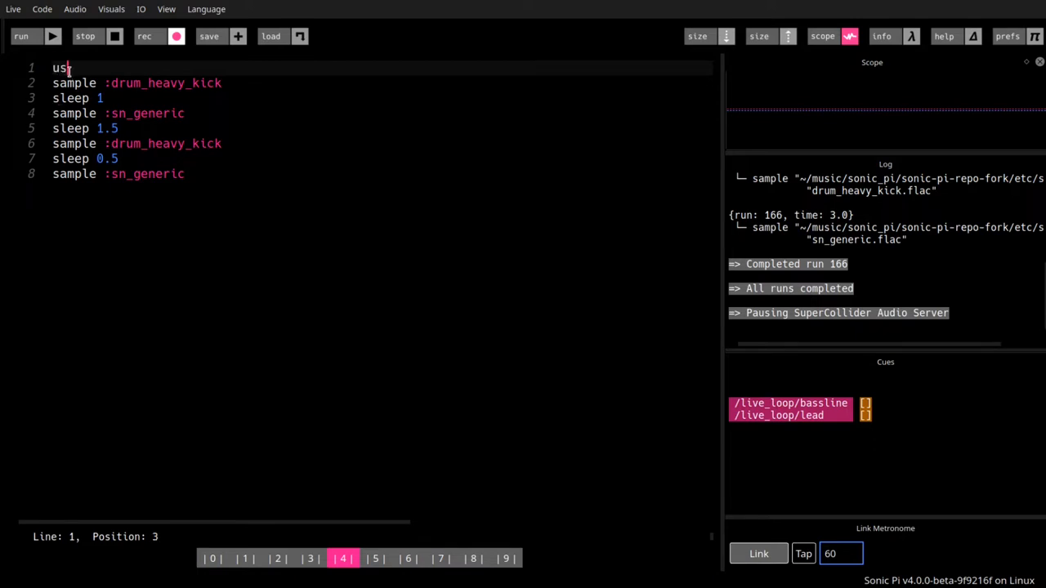
pyautogui.write('e_')
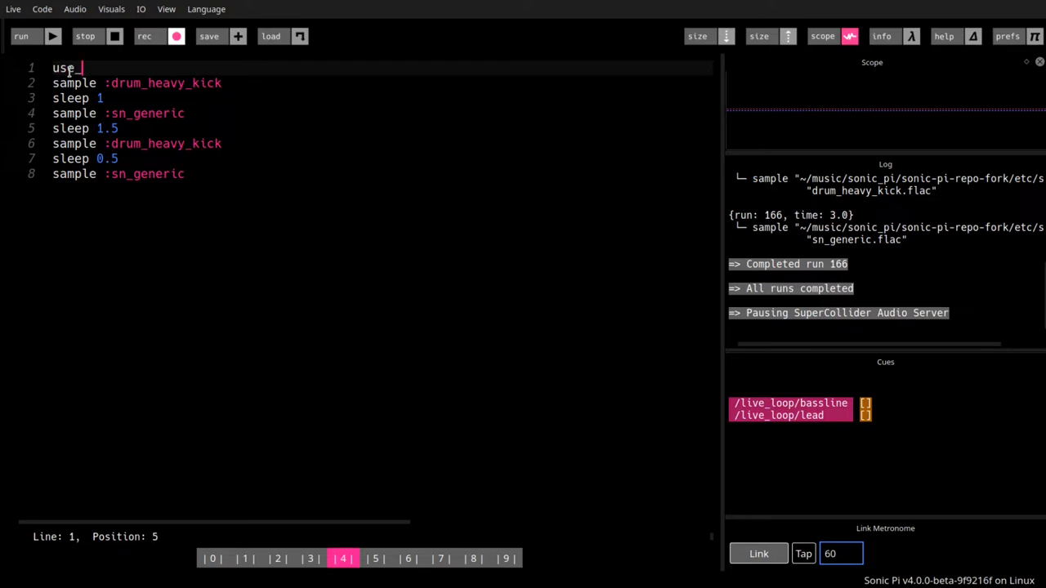
pyautogui.write('_bpm 120')
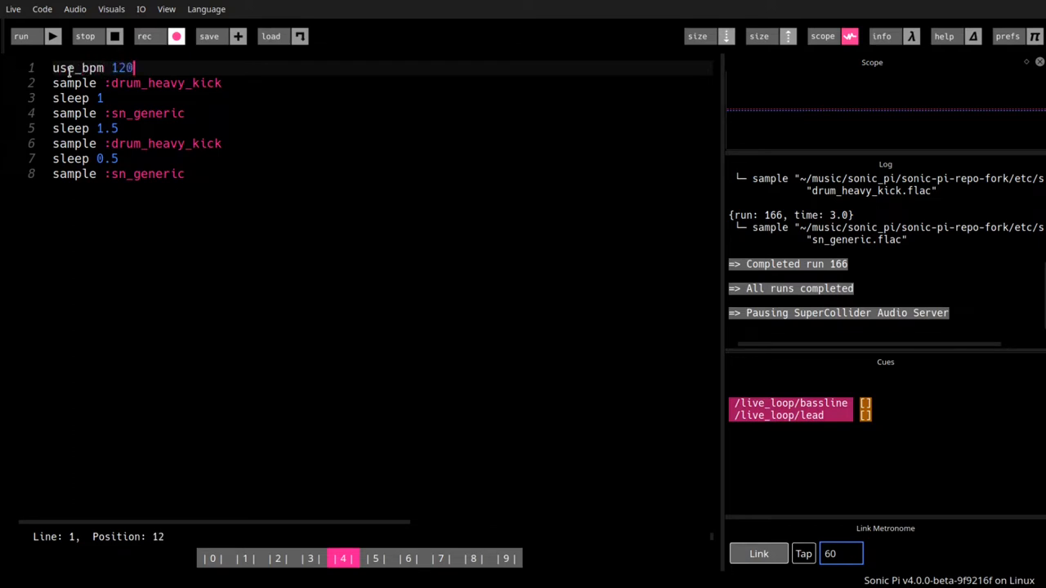
pyautogui.click(21, 36)
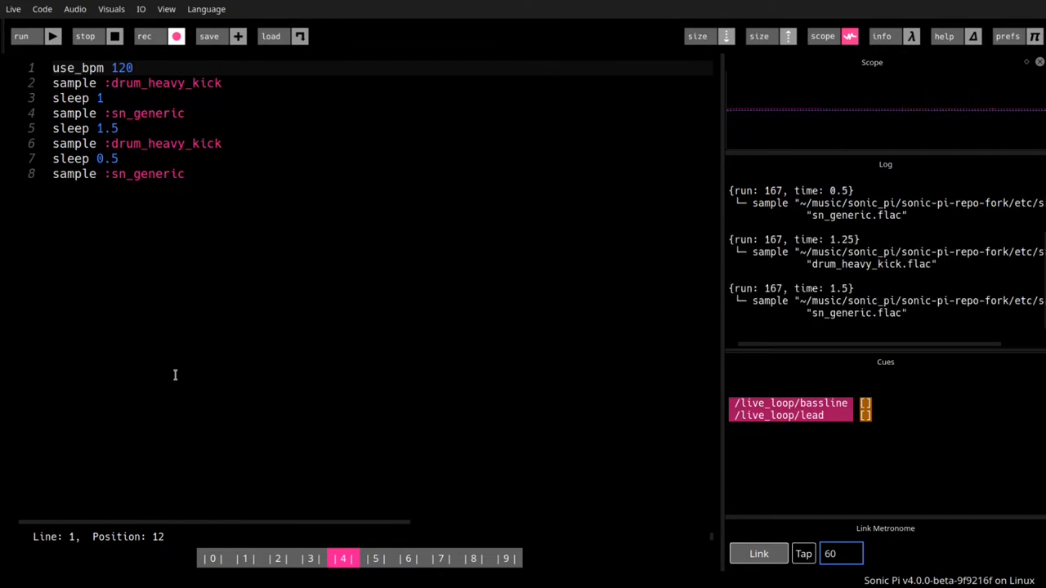
# - Replay the drum pattern several times at 120 bpm
pyautogui.click(21, 36)
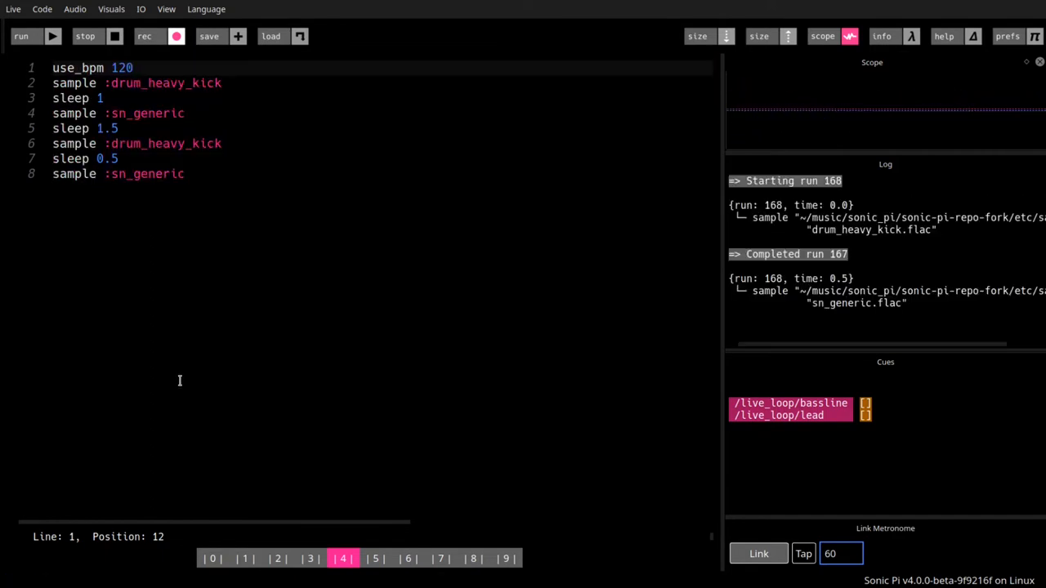
pyautogui.click(21, 36)
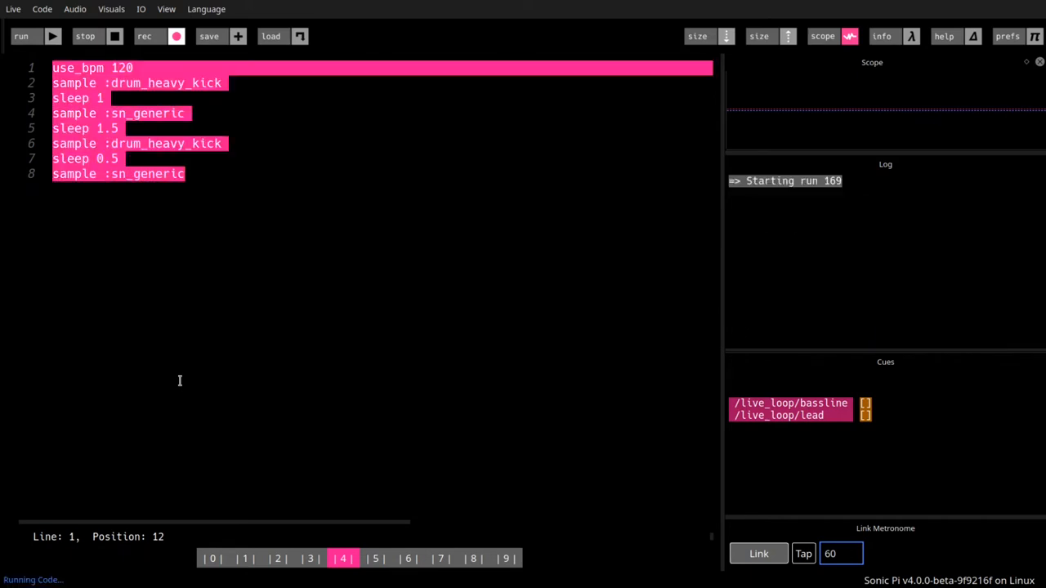
pyautogui.click(21, 35)
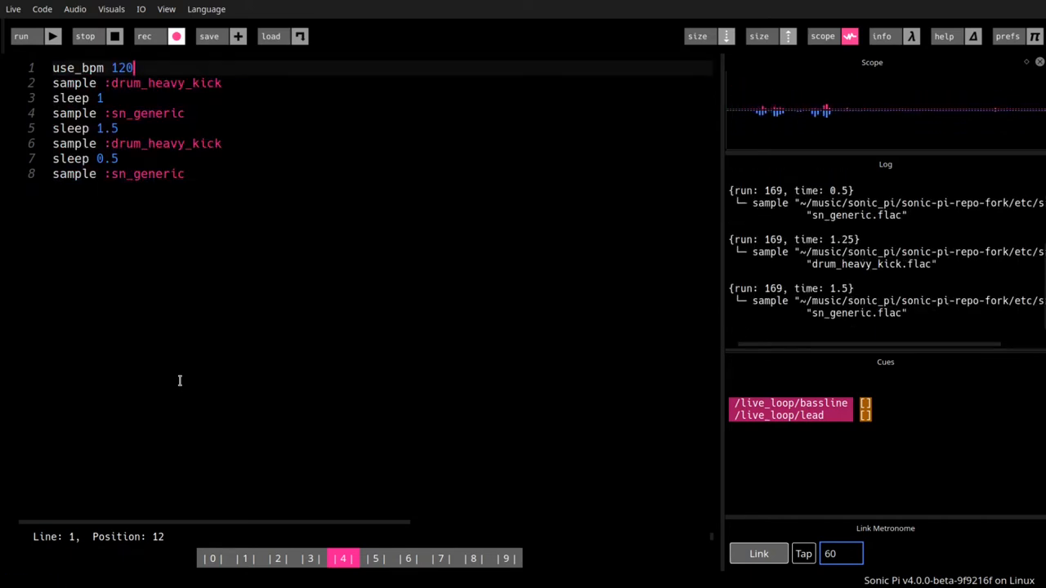
pyautogui.click(85, 36)
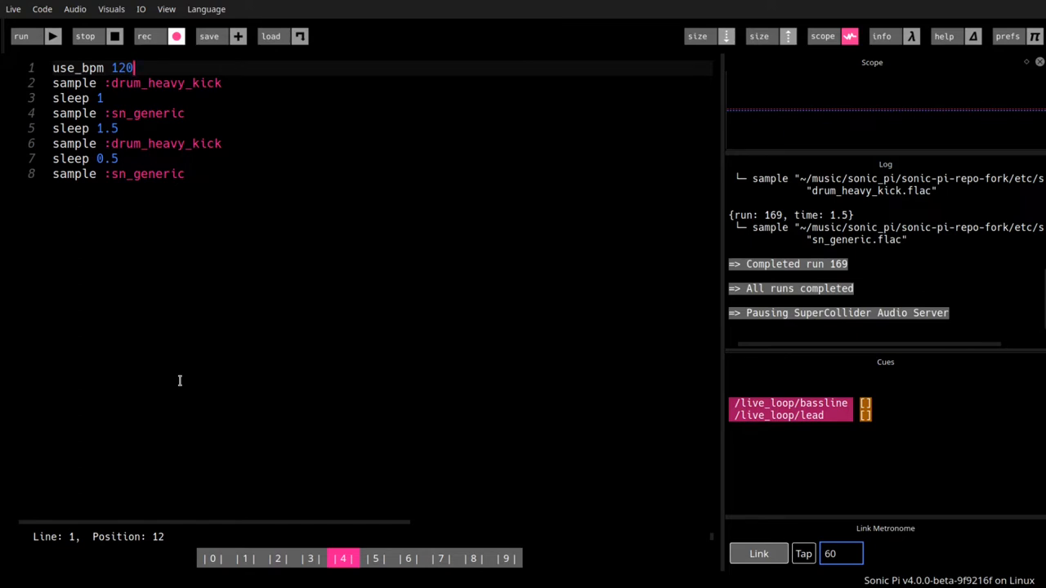
pyautogui.click(21, 36)
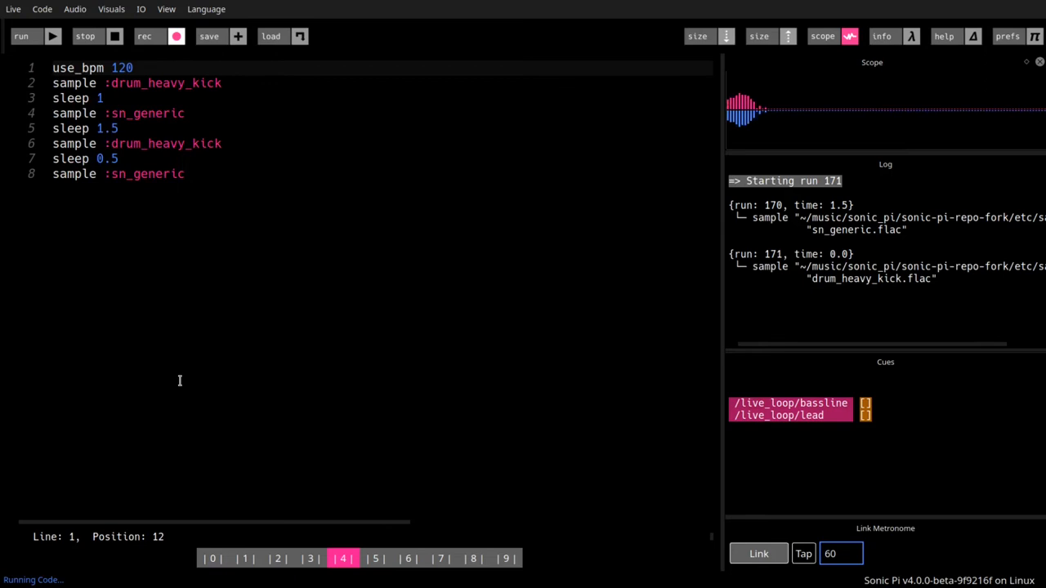
pyautogui.click(21, 36)
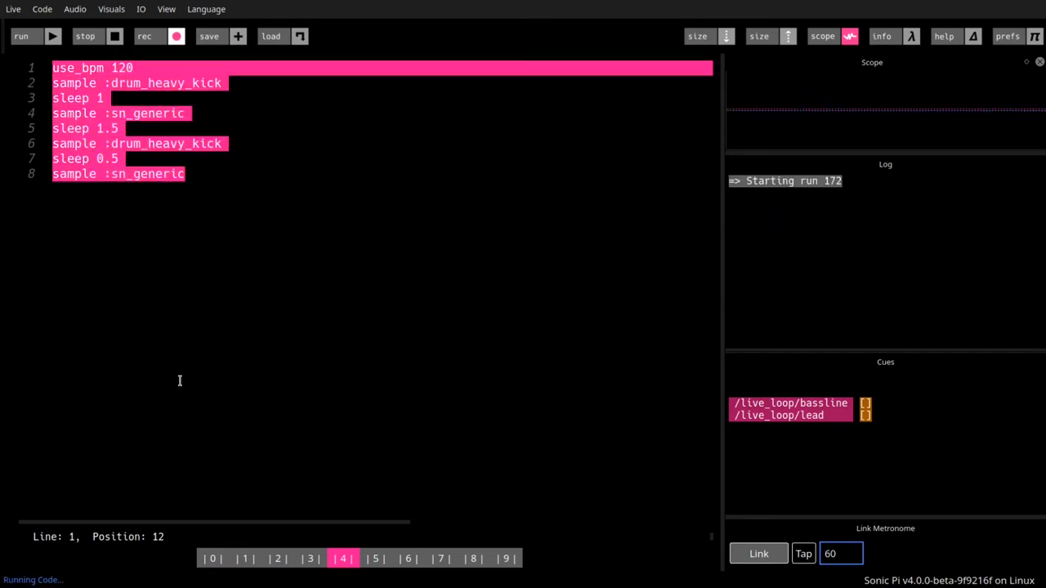
pyautogui.click(21, 35)
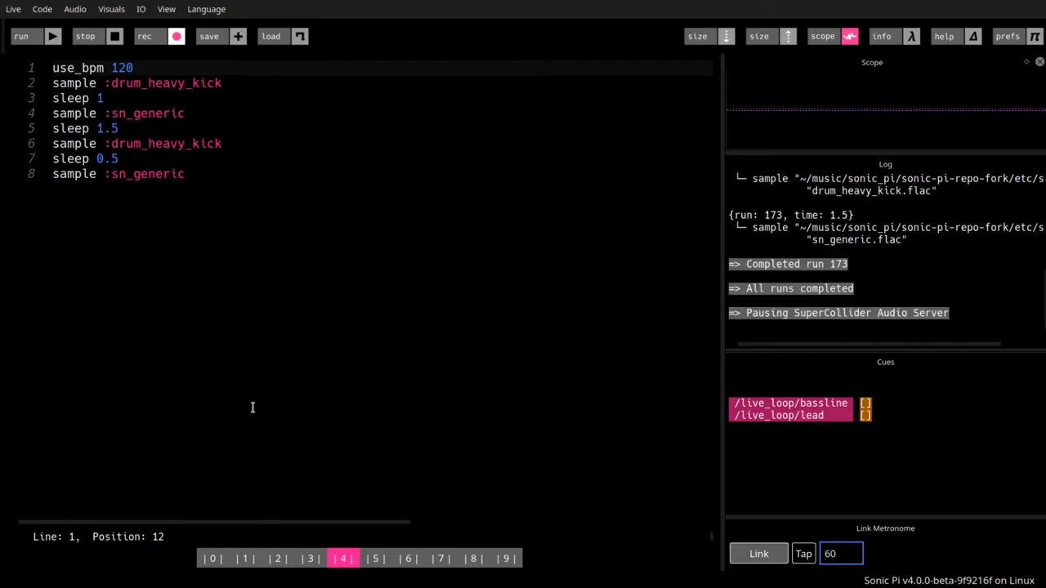
pyautogui.moveTo(297, 273)
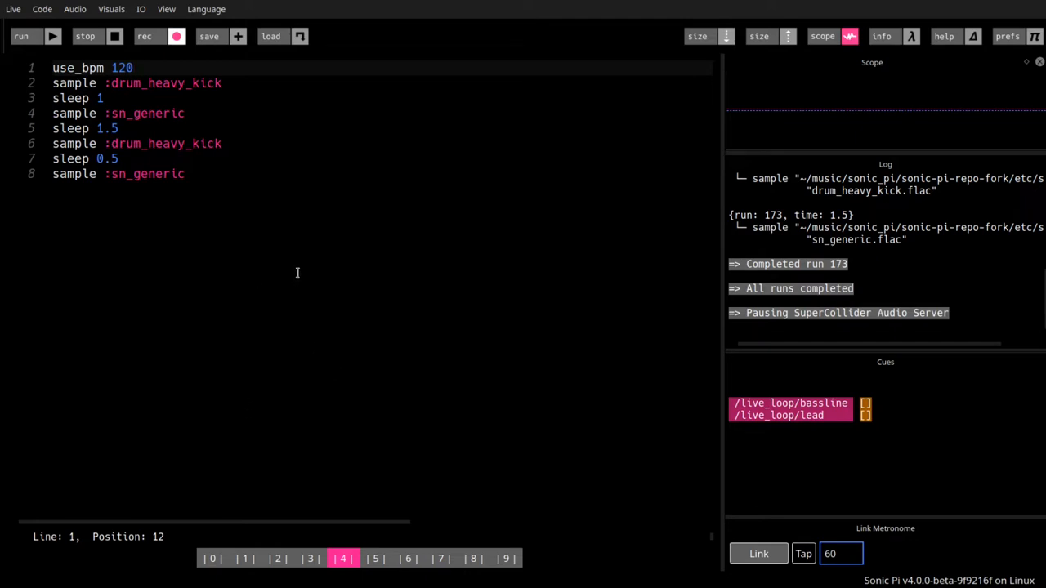
pyautogui.moveTo(376, 275)
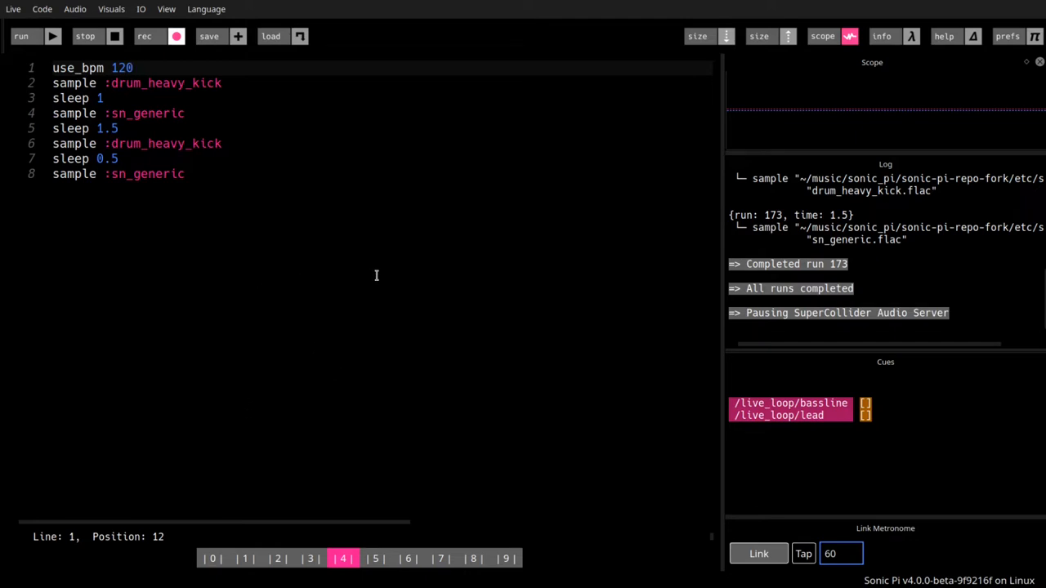
pyautogui.moveTo(693, 284)
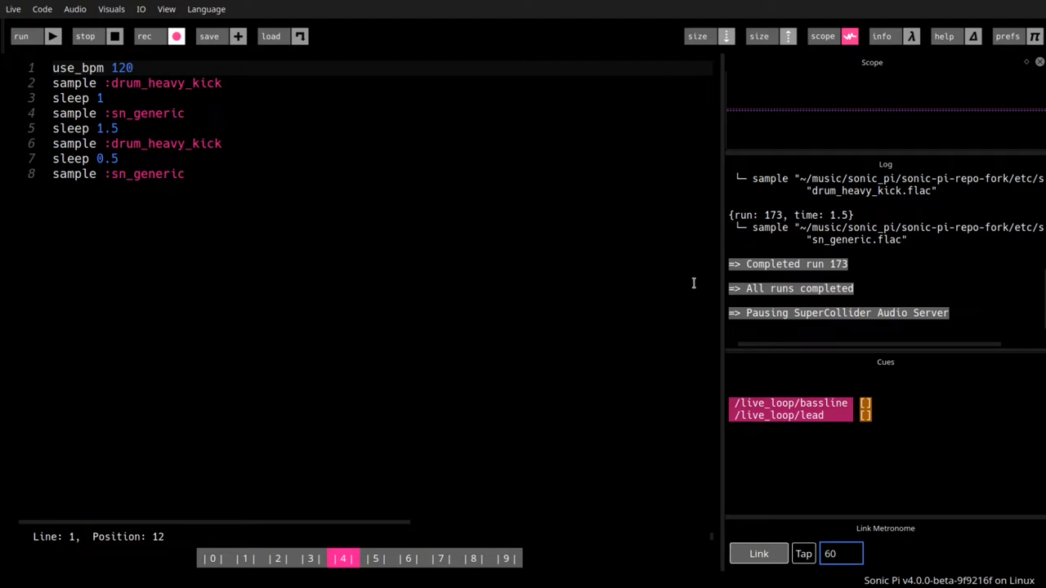
pyautogui.moveTo(587, 287)
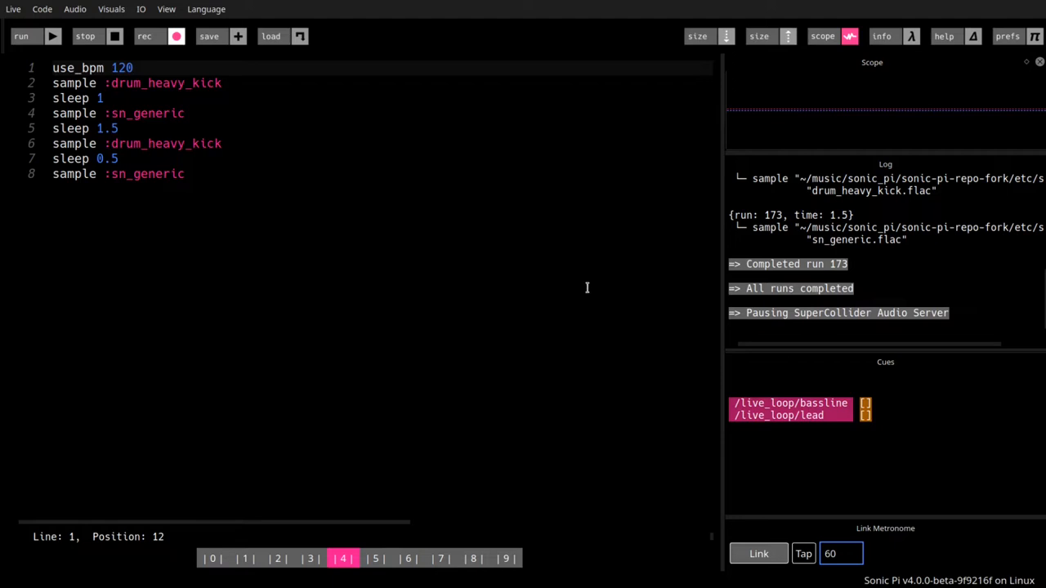
pyautogui.moveTo(196, 77)
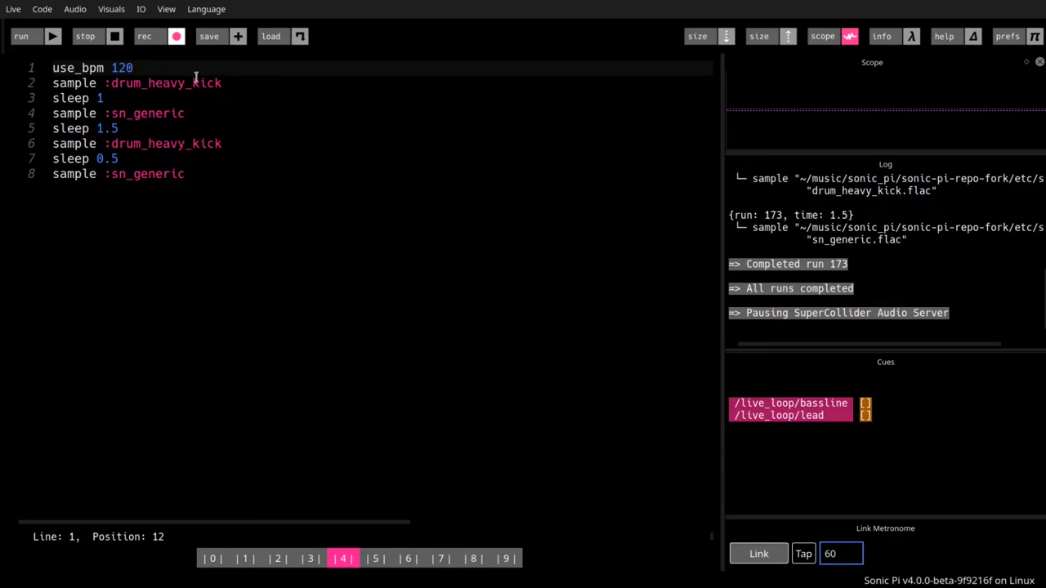
# - Add a line below use_bpm 120 reading 'loop'
pyautogui.press('Return')
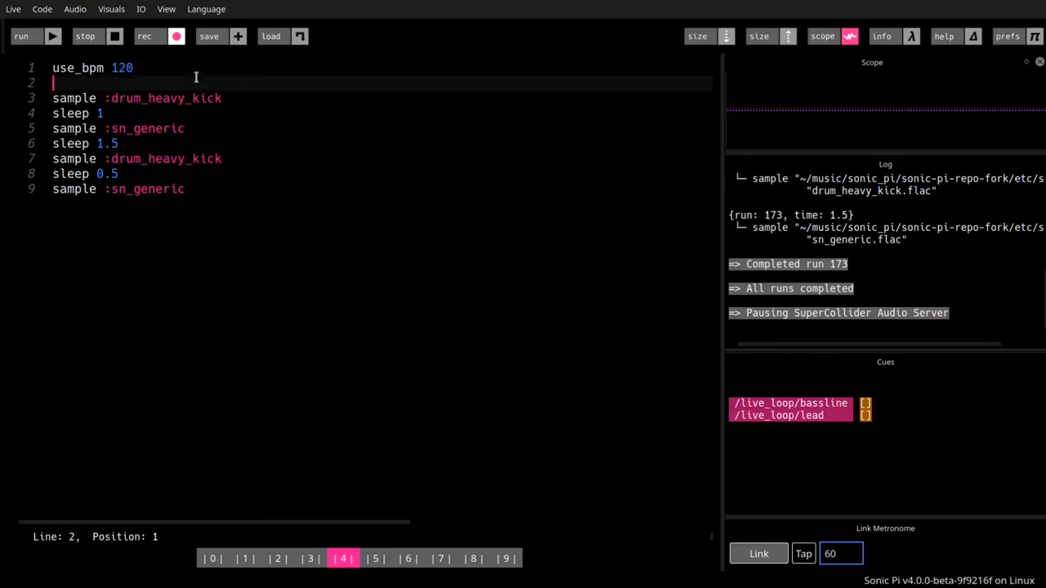
pyautogui.write('loop')
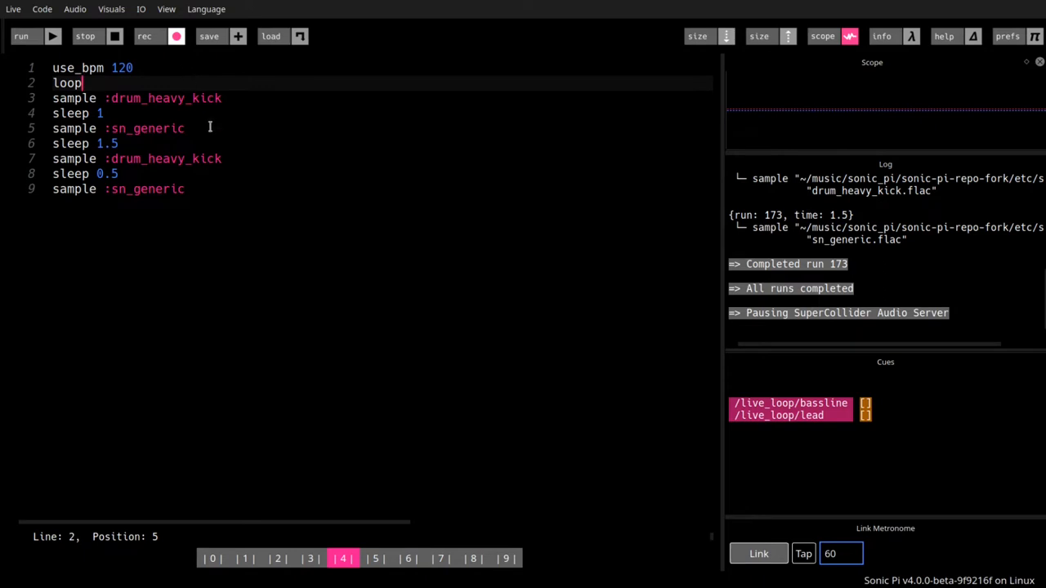
pyautogui.moveTo(221, 136)
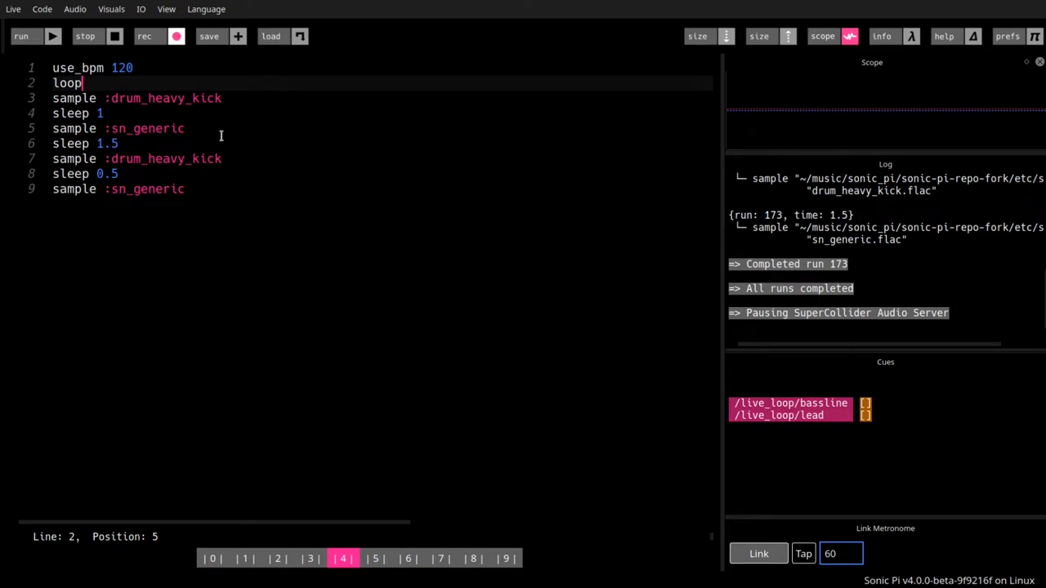
pyautogui.click(184, 128)
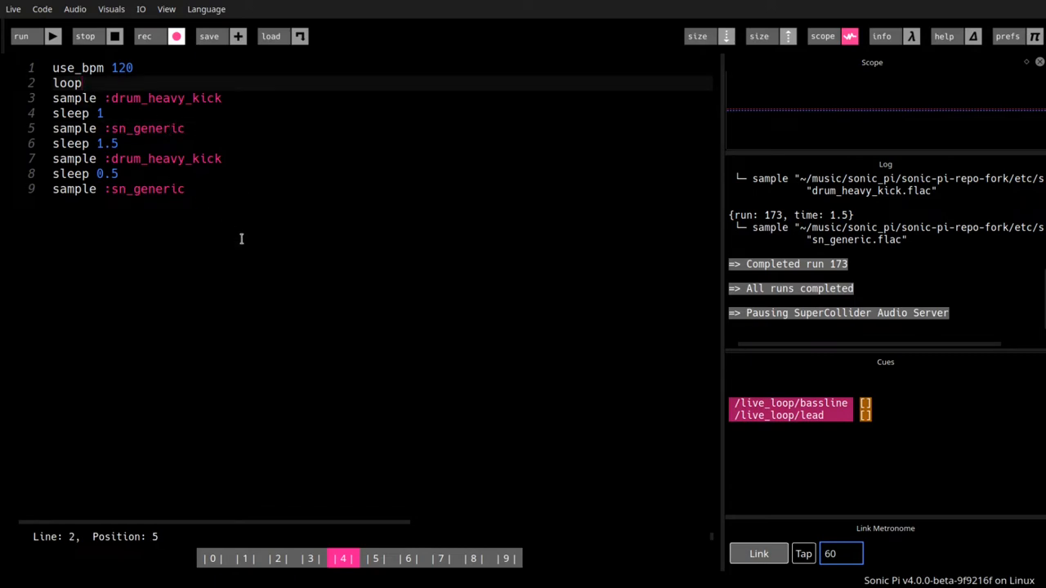
pyautogui.moveTo(200, 202)
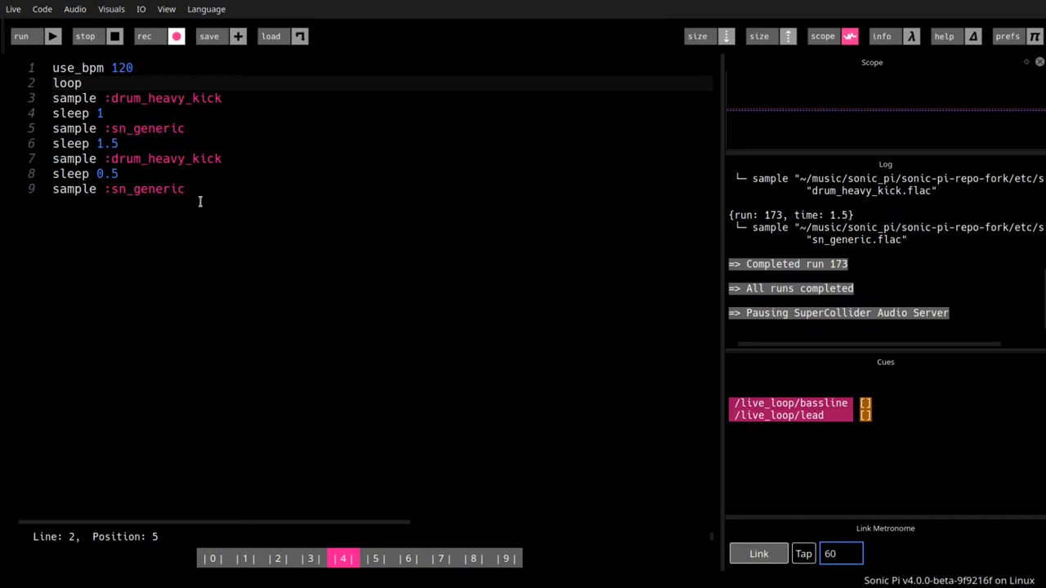
pyautogui.moveTo(224, 279)
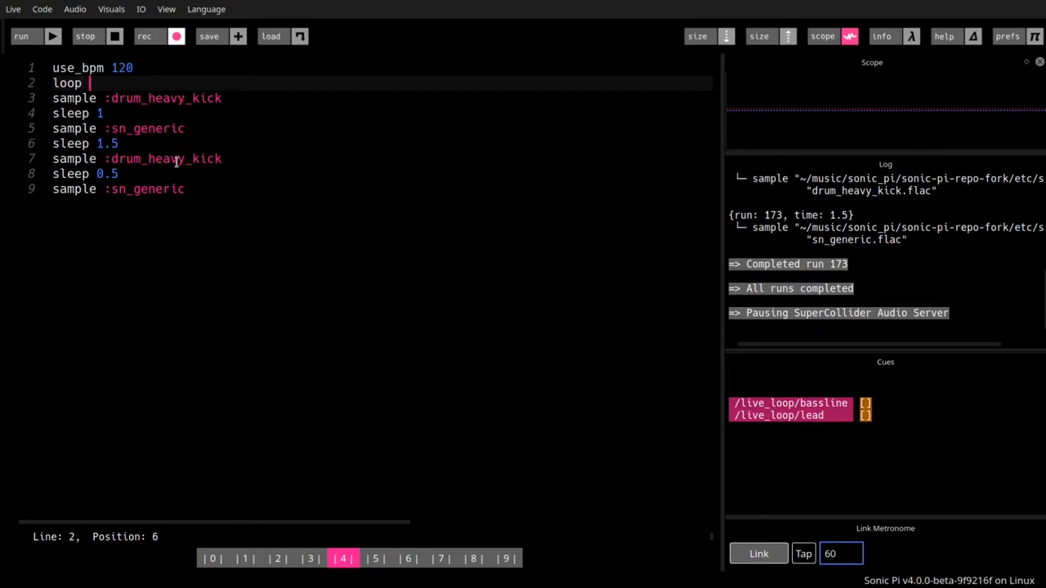
# - Type the letters 'j' and 'o' on the loop line
pyautogui.write('j')
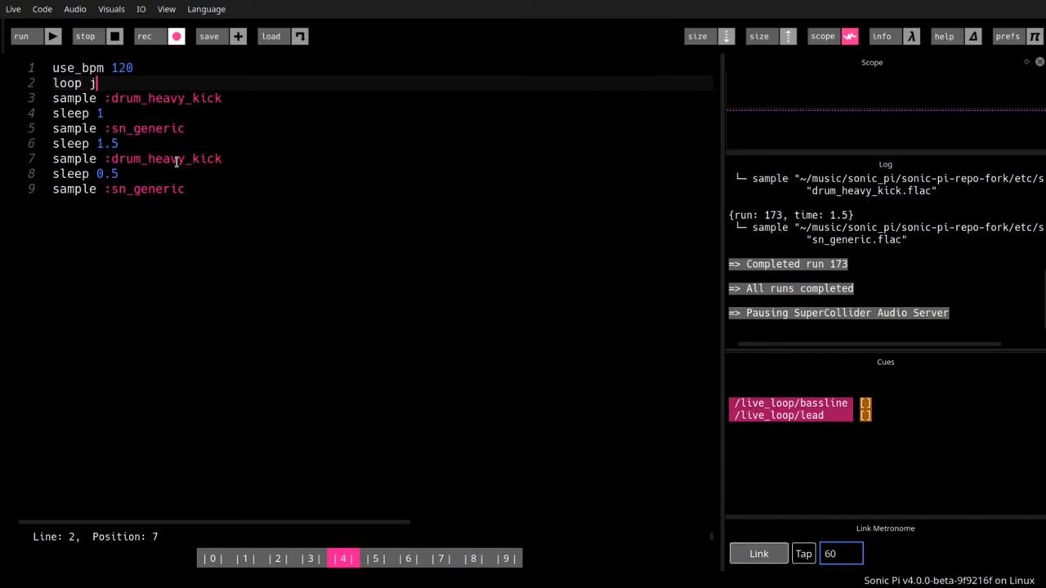
pyautogui.write('o')
pyautogui.write('end')
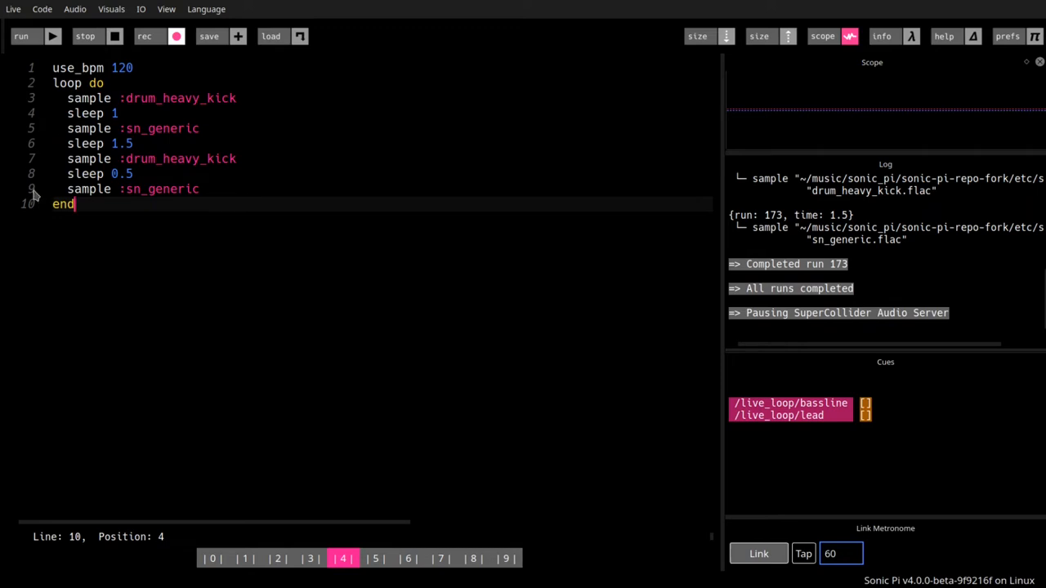
pyautogui.moveTo(380, 198)
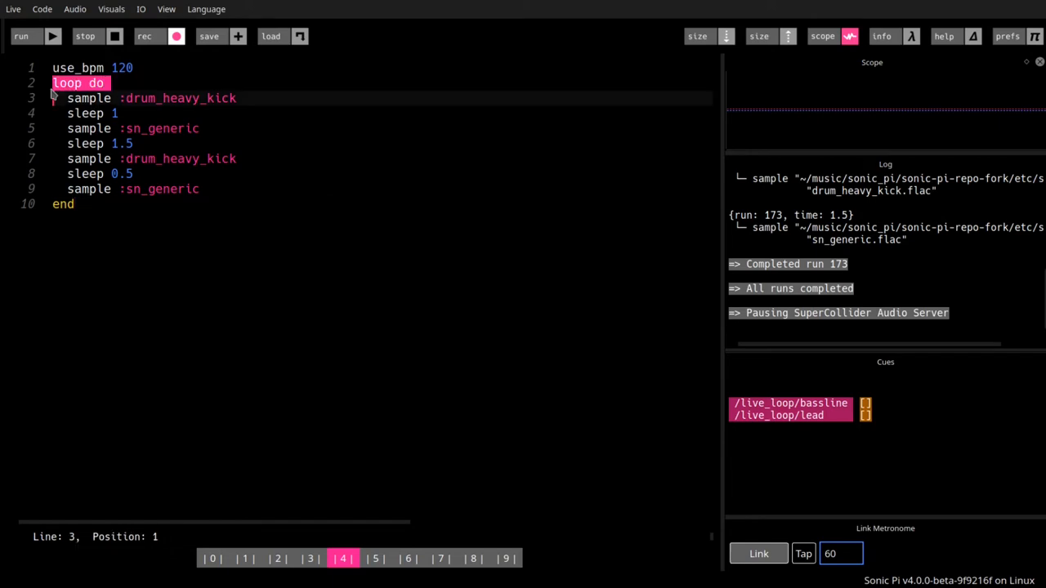
# - Place the cursor after end and run the looping kick-and-snare pattern
pyautogui.click(117, 112)
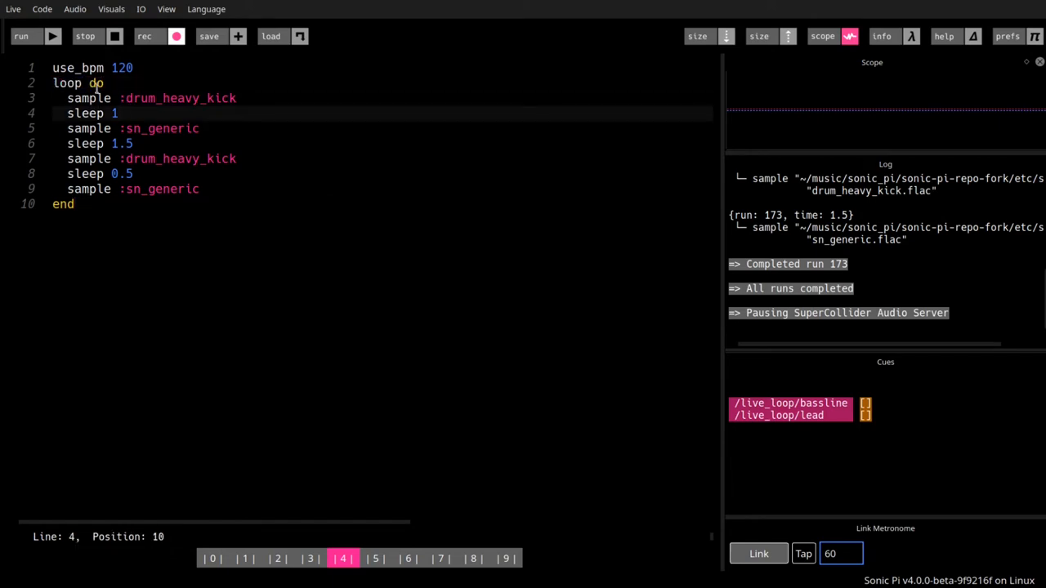
pyautogui.click(73, 203)
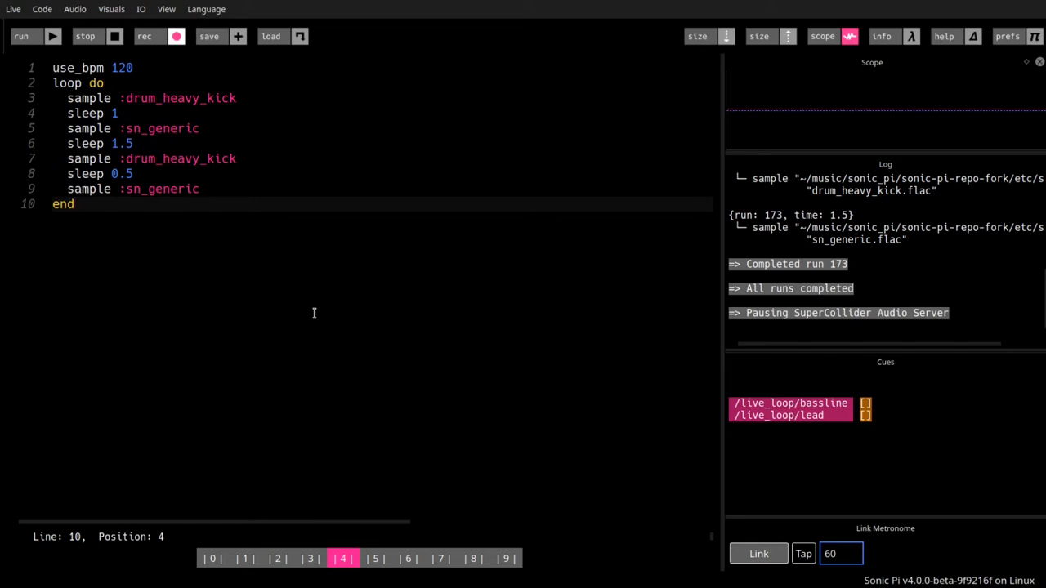
pyautogui.click(22, 36)
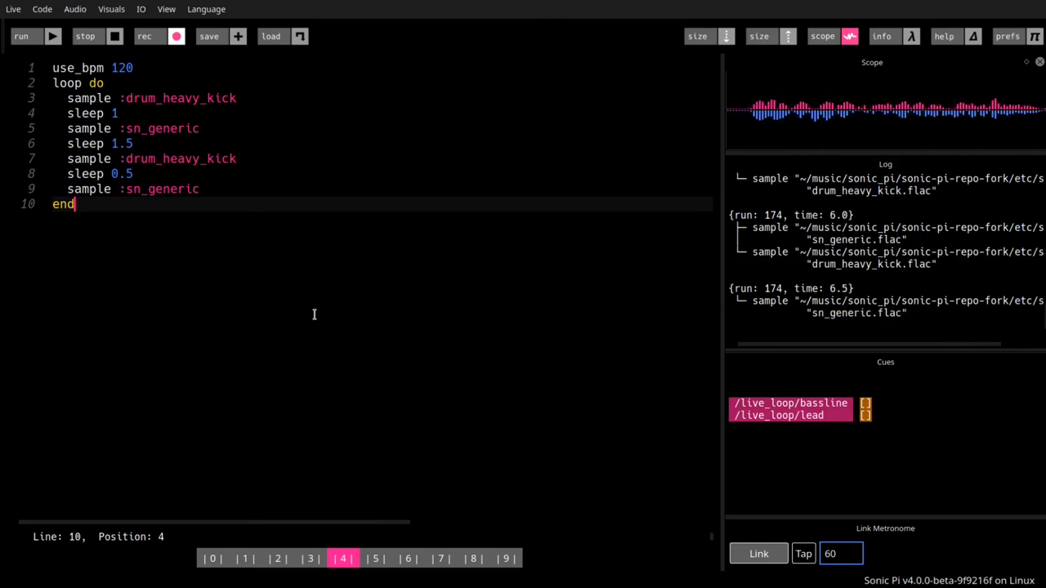
# - Stop playback, select drum_heavy_kick, then place the cursor after the last sample line
pyautogui.click(84, 36)
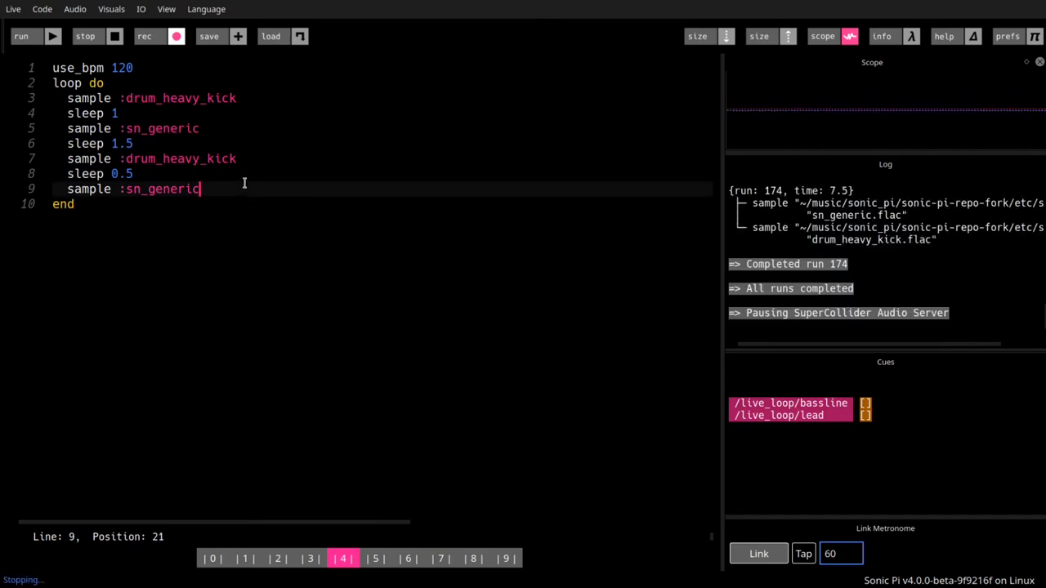
pyautogui.moveTo(286, 181)
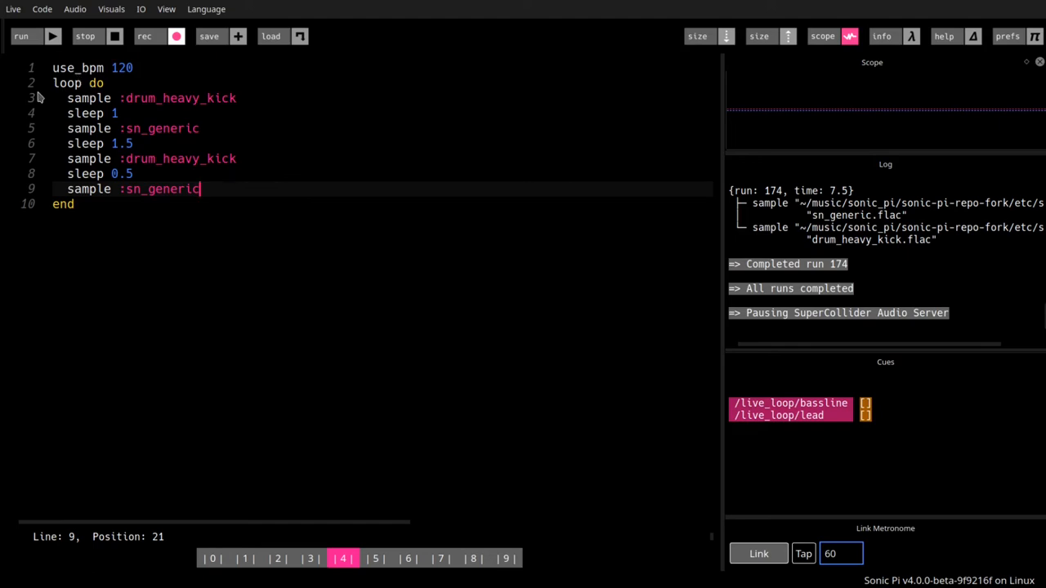
pyautogui.moveTo(43, 148)
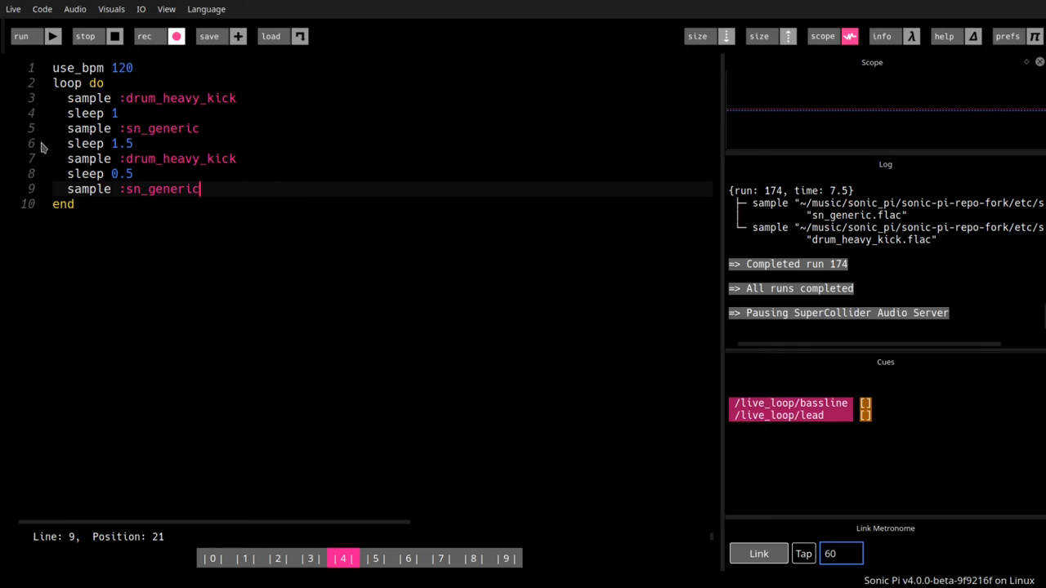
pyautogui.moveTo(41, 201)
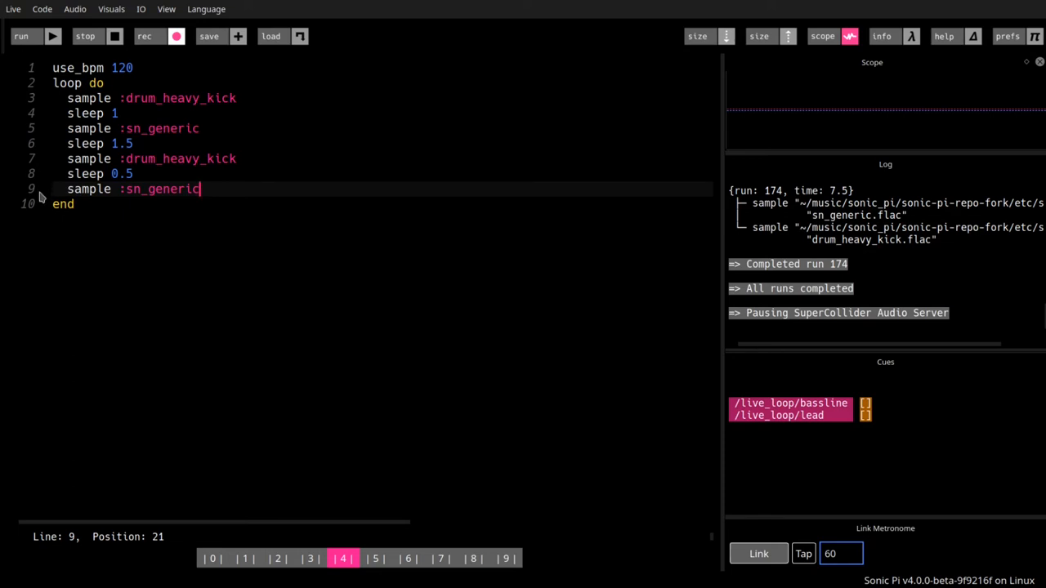
pyautogui.moveTo(31, 121)
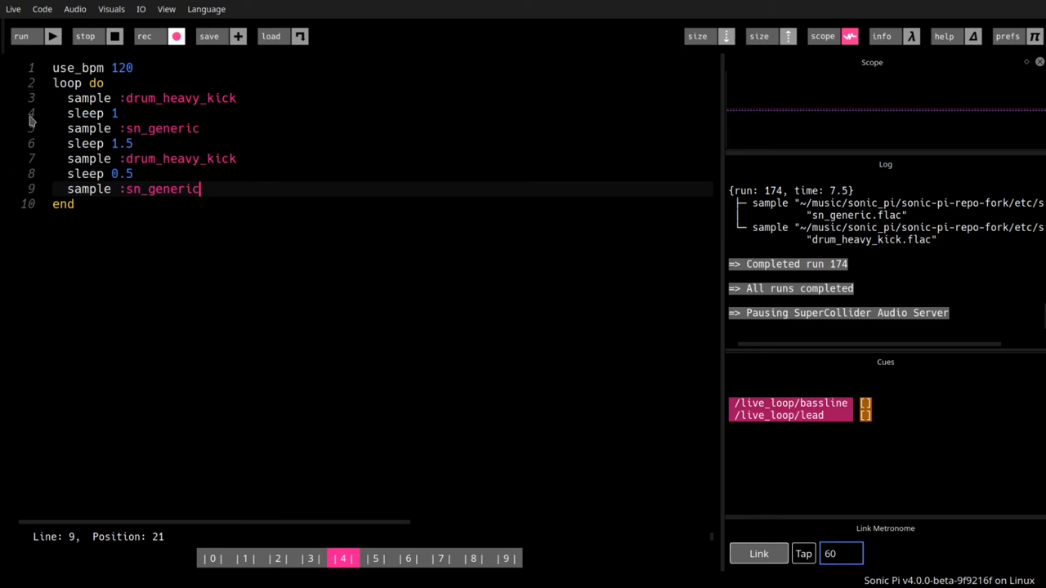
pyautogui.moveTo(34, 107)
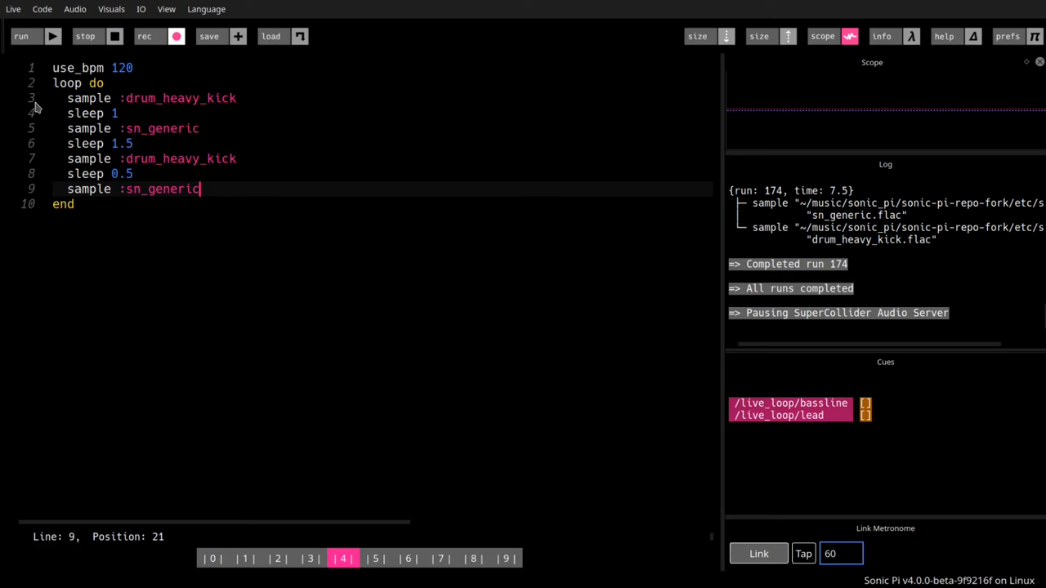
pyautogui.doubleClick(177, 98)
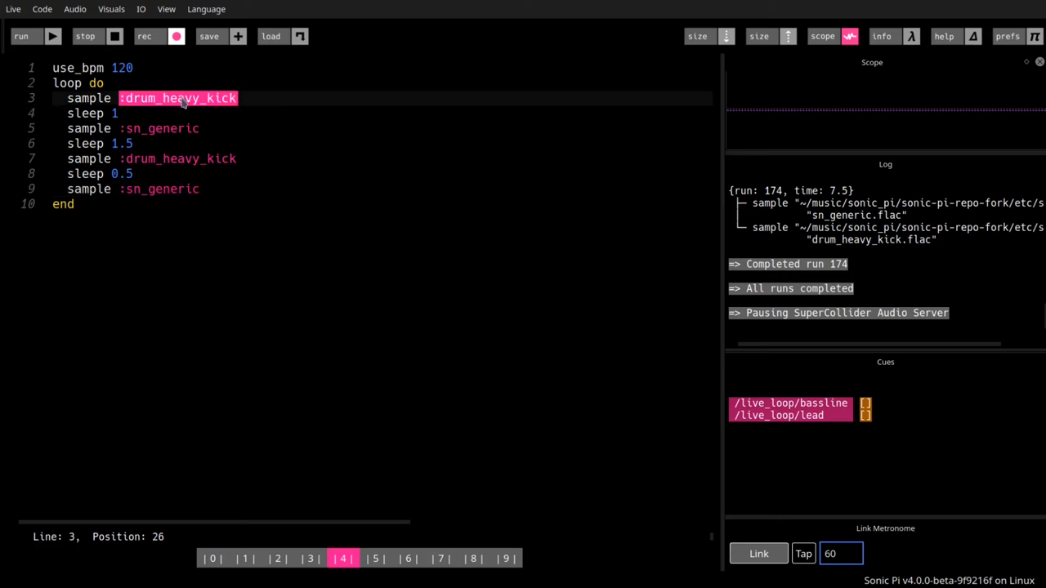
pyautogui.click(90, 189)
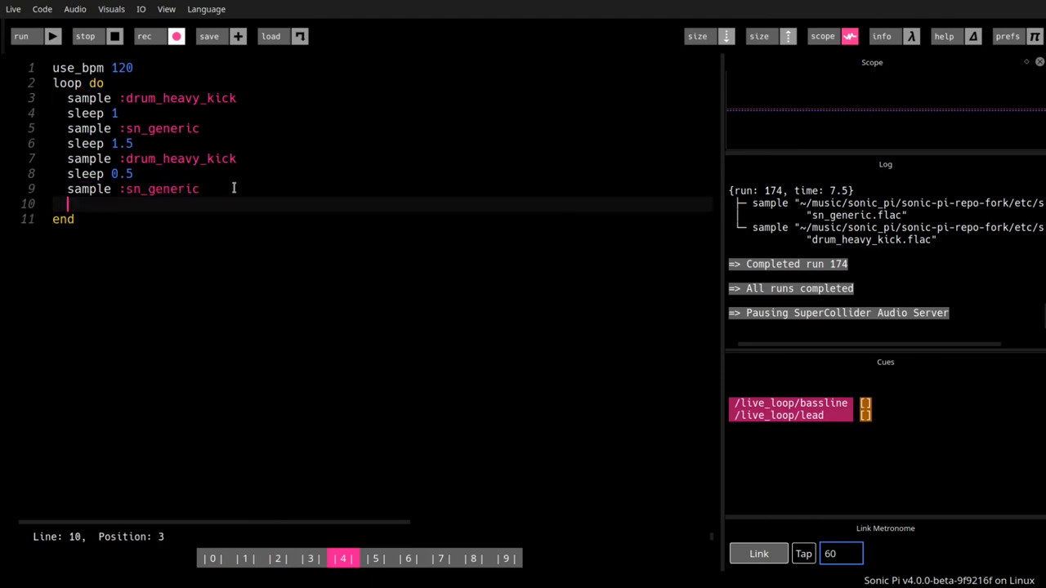
# - Add sleep 1 after the final snare sample and run the loop
pyautogui.write('sleep')
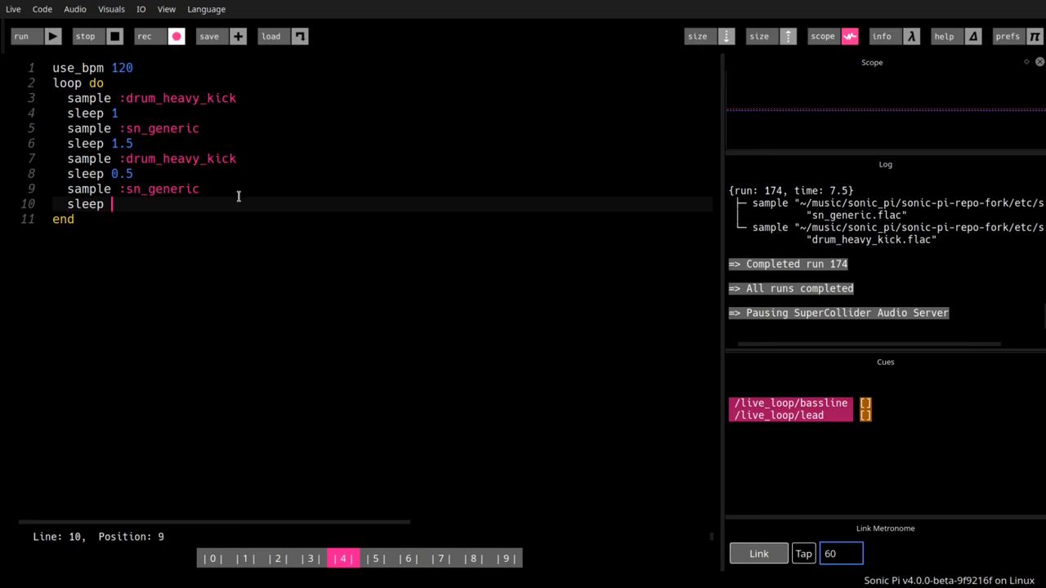
pyautogui.write('1')
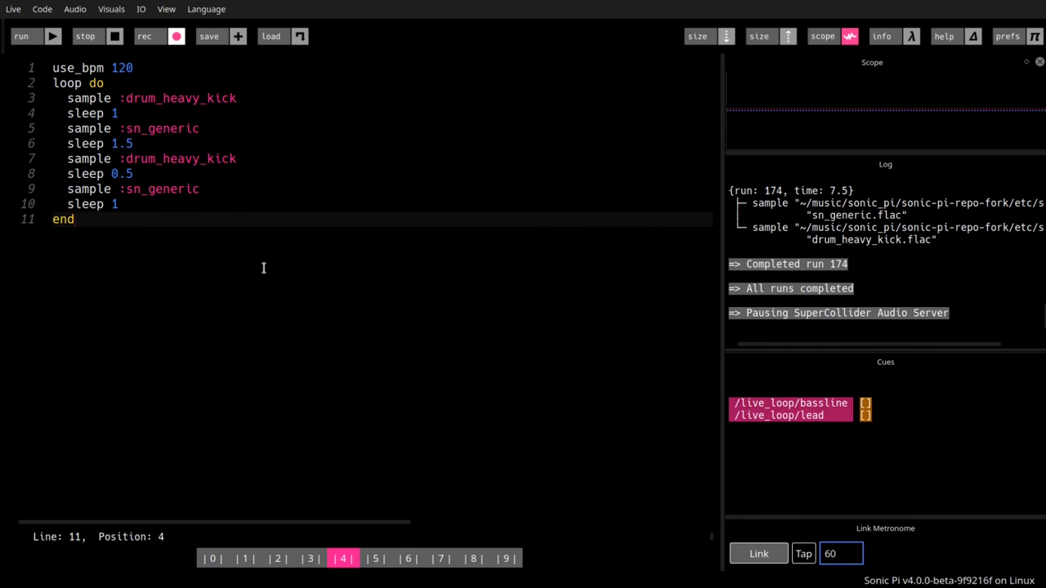
pyautogui.click(21, 36)
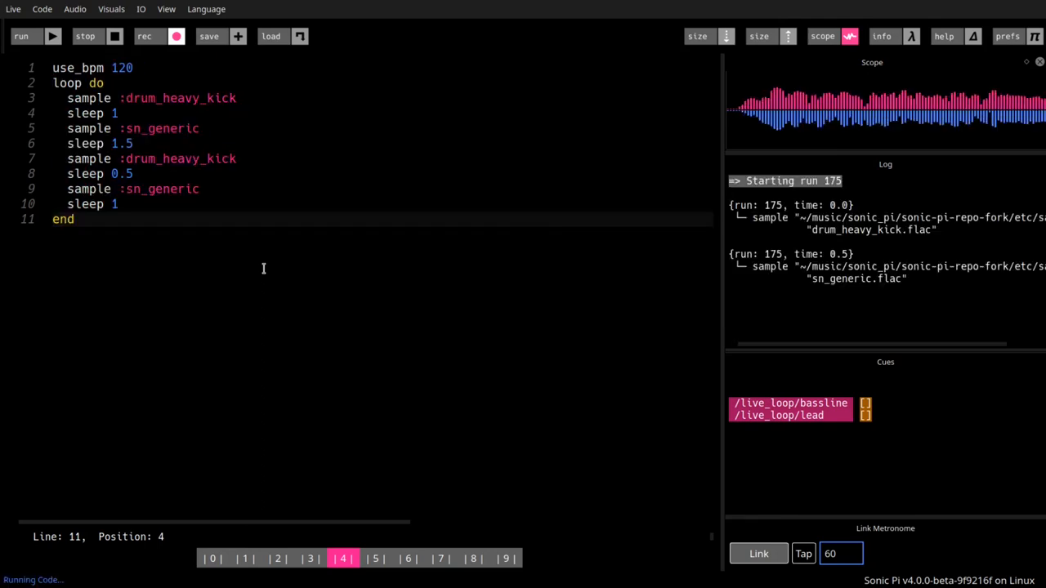